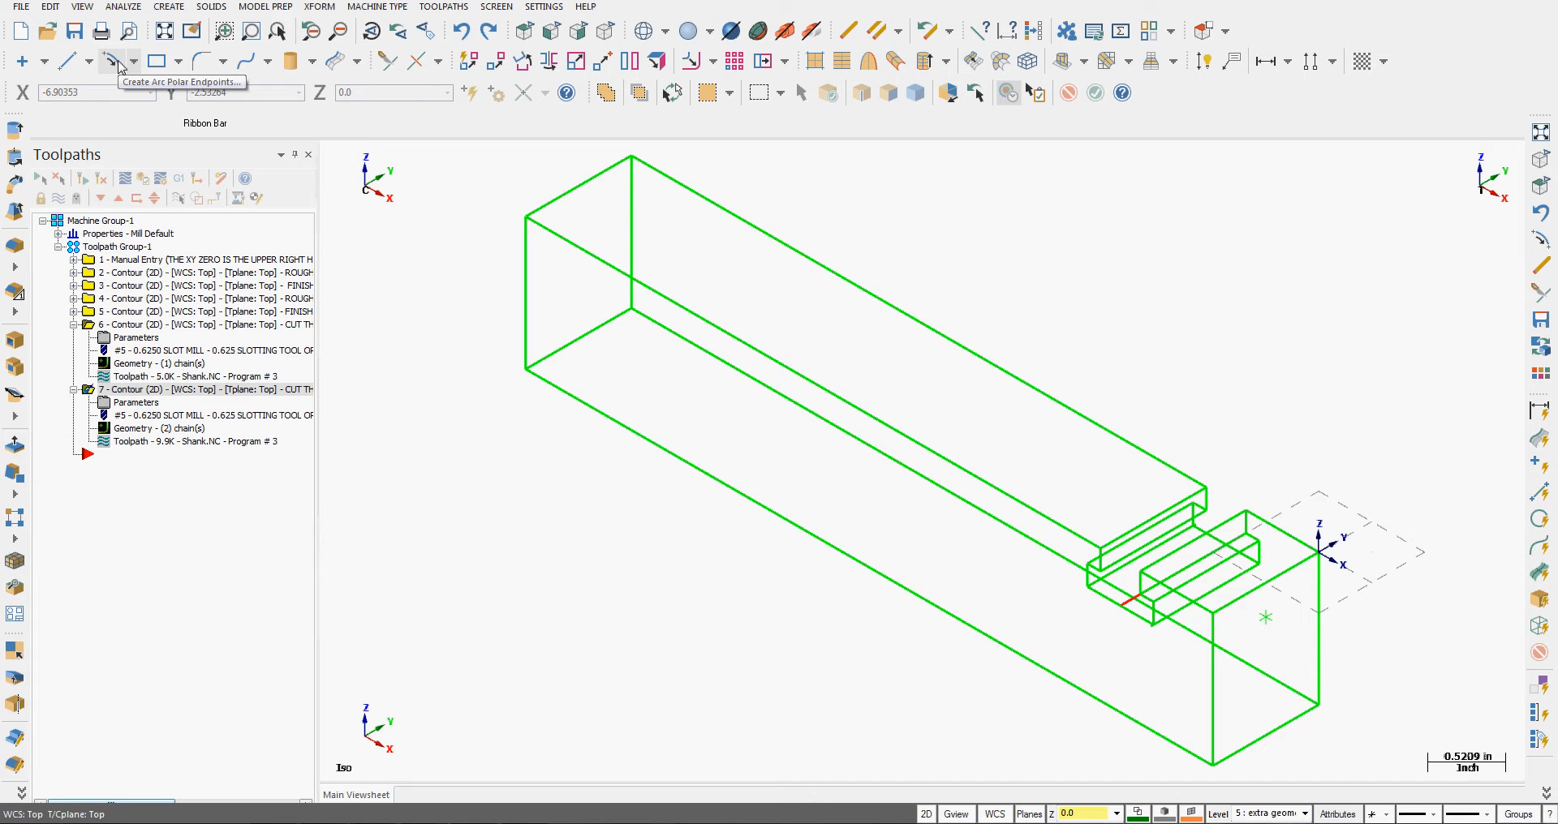
{"action": "mouse_move", "coordinate": [1105, 653]}
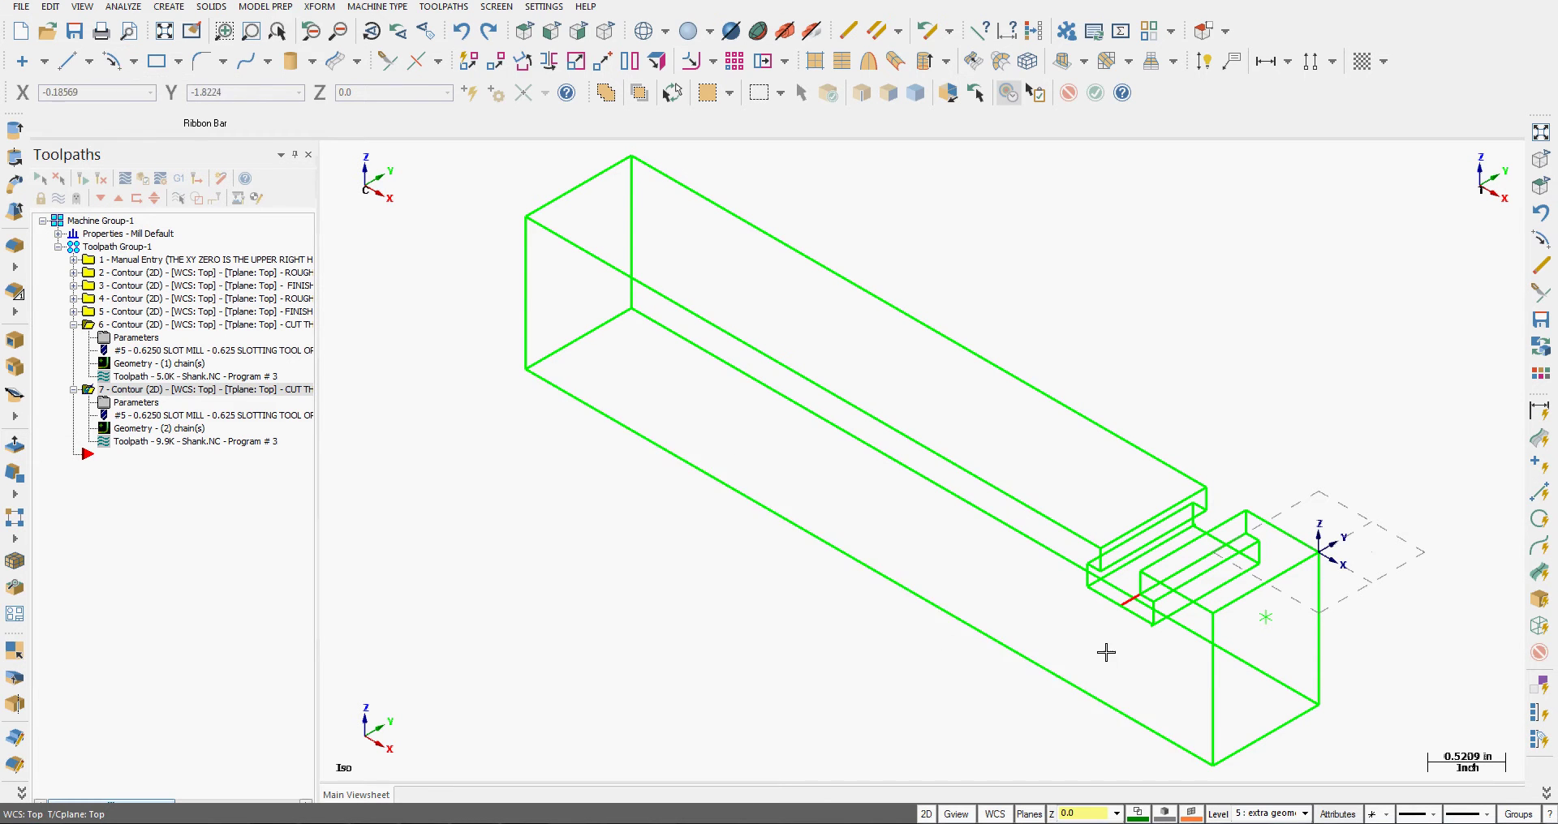
{"action": "mouse_move", "coordinate": [1100, 790]}
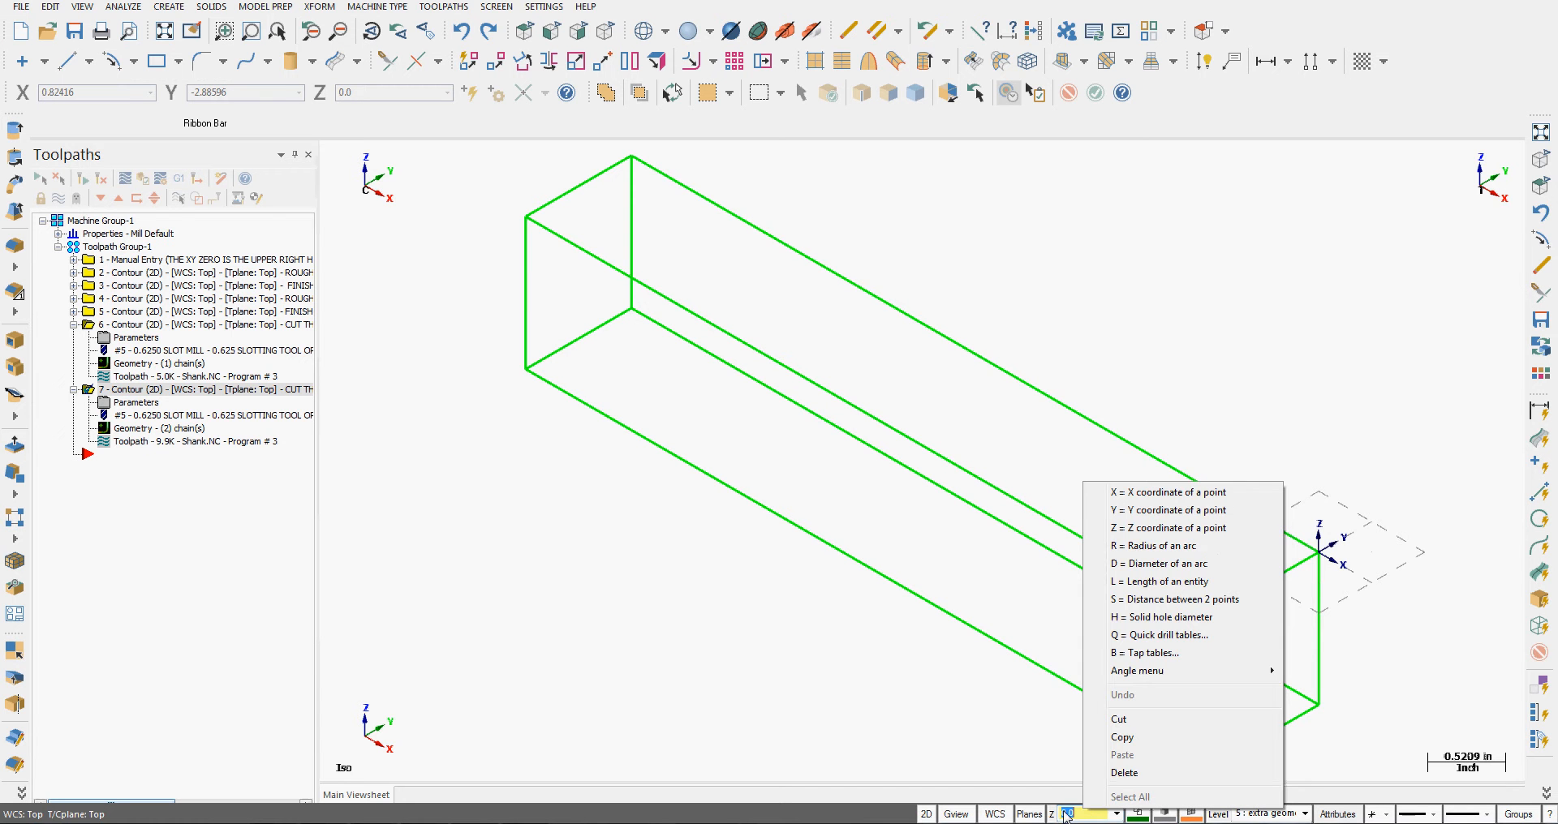
{"action": "mouse_move", "coordinate": [1148, 528]}
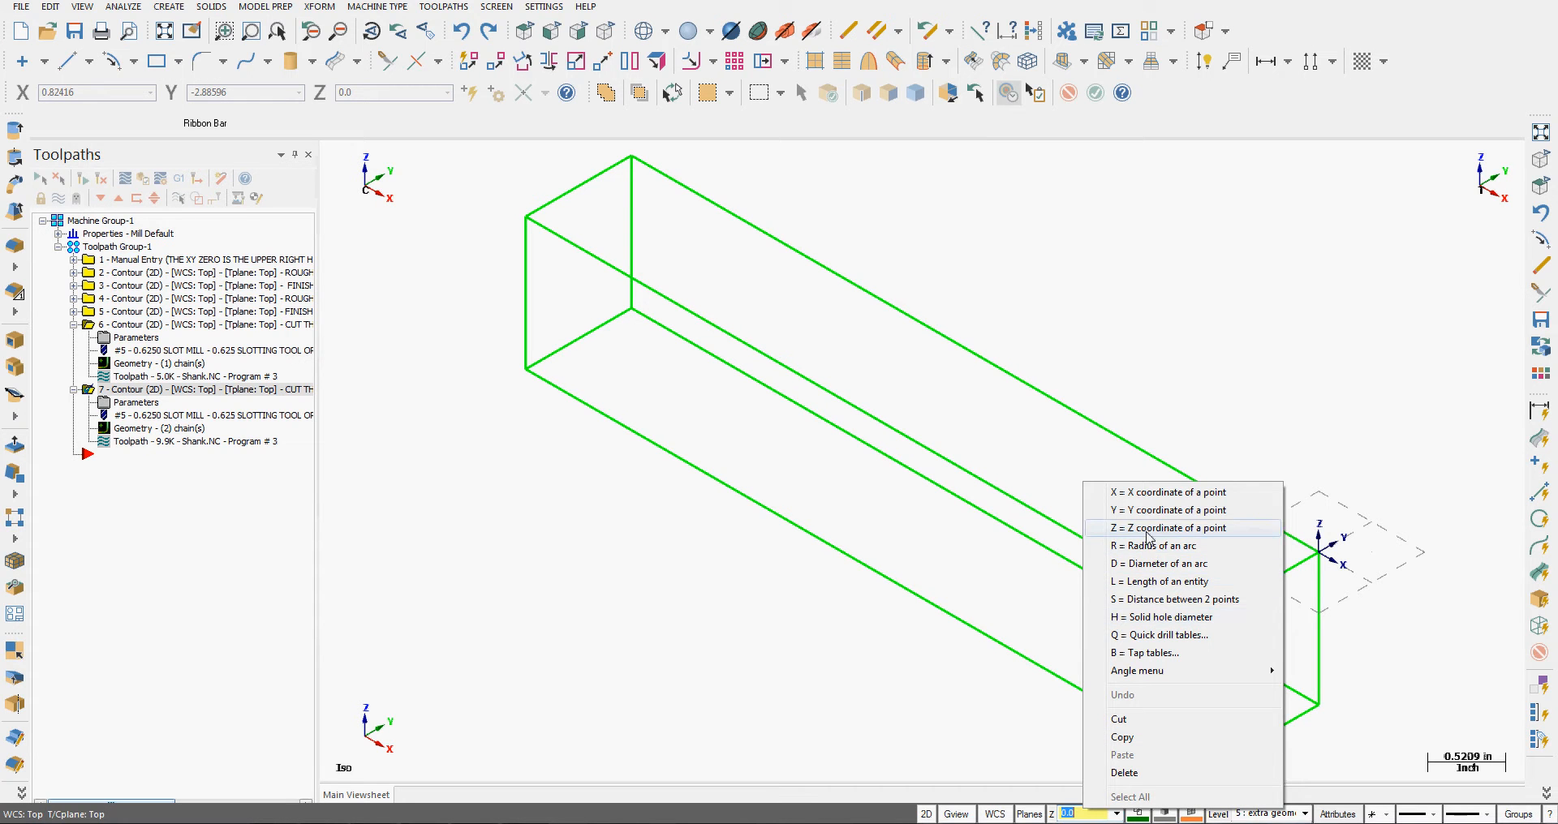
- Set the construction depth to Z -0.376 from a point on the slot
{"action": "left_click", "coordinate": [1175, 527]}
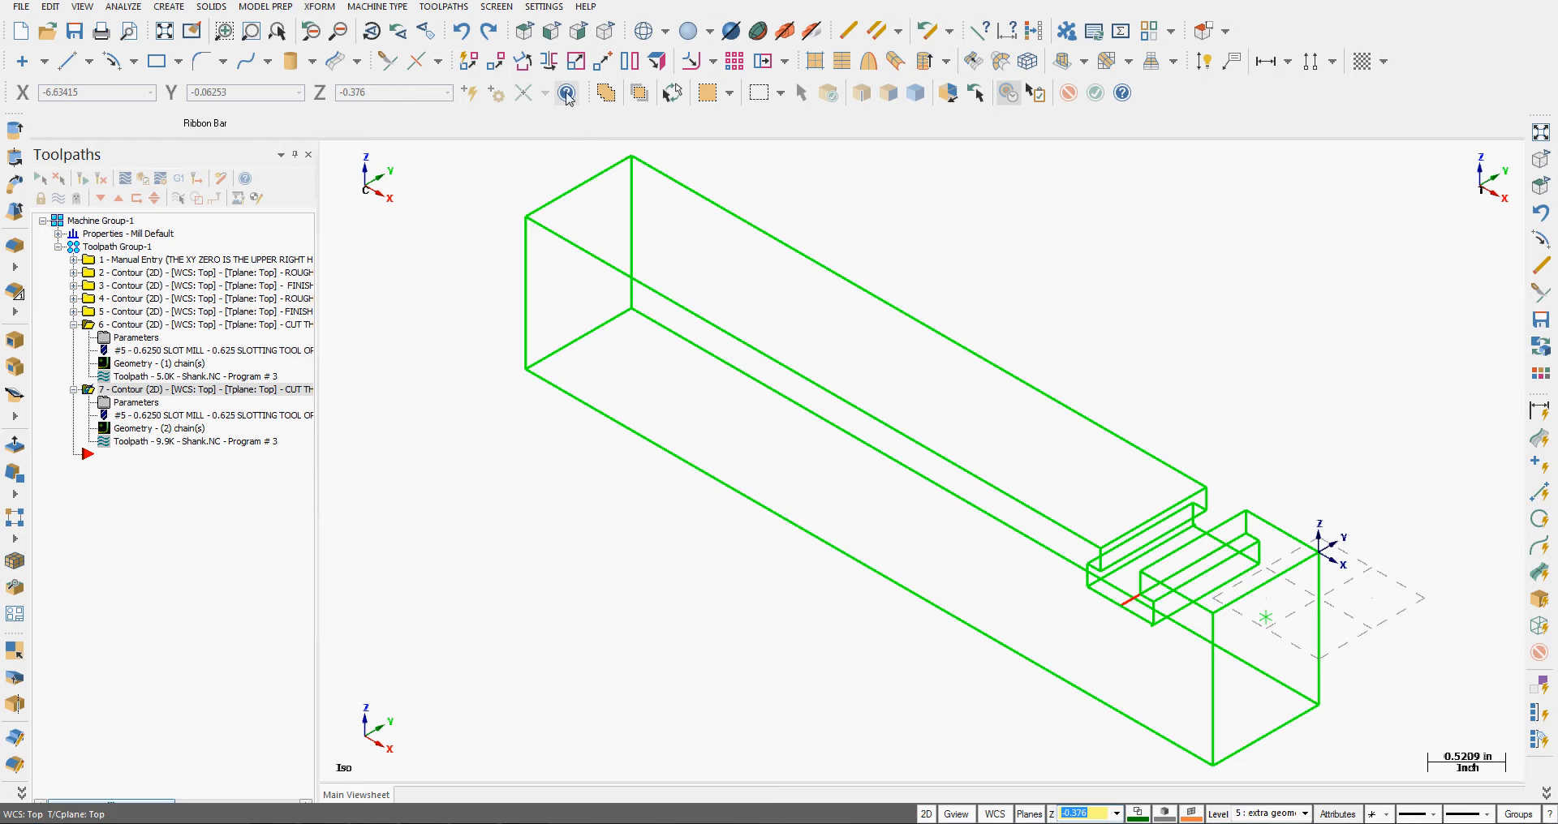
- Switch to the Top view and bring up the Create arc choices
{"action": "left_click", "coordinate": [526, 33]}
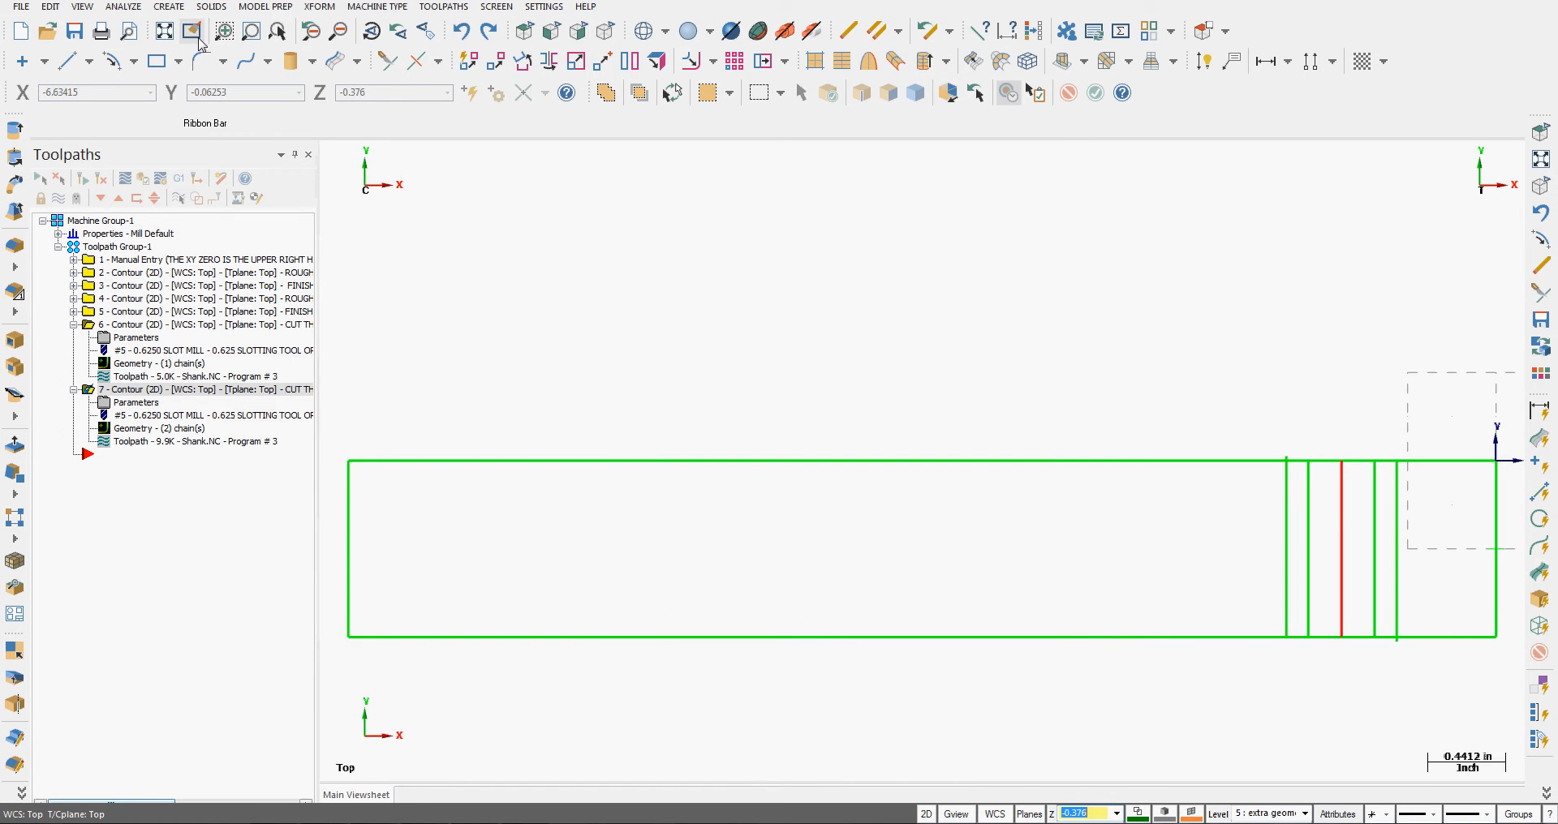
{"action": "left_click", "coordinate": [167, 6]}
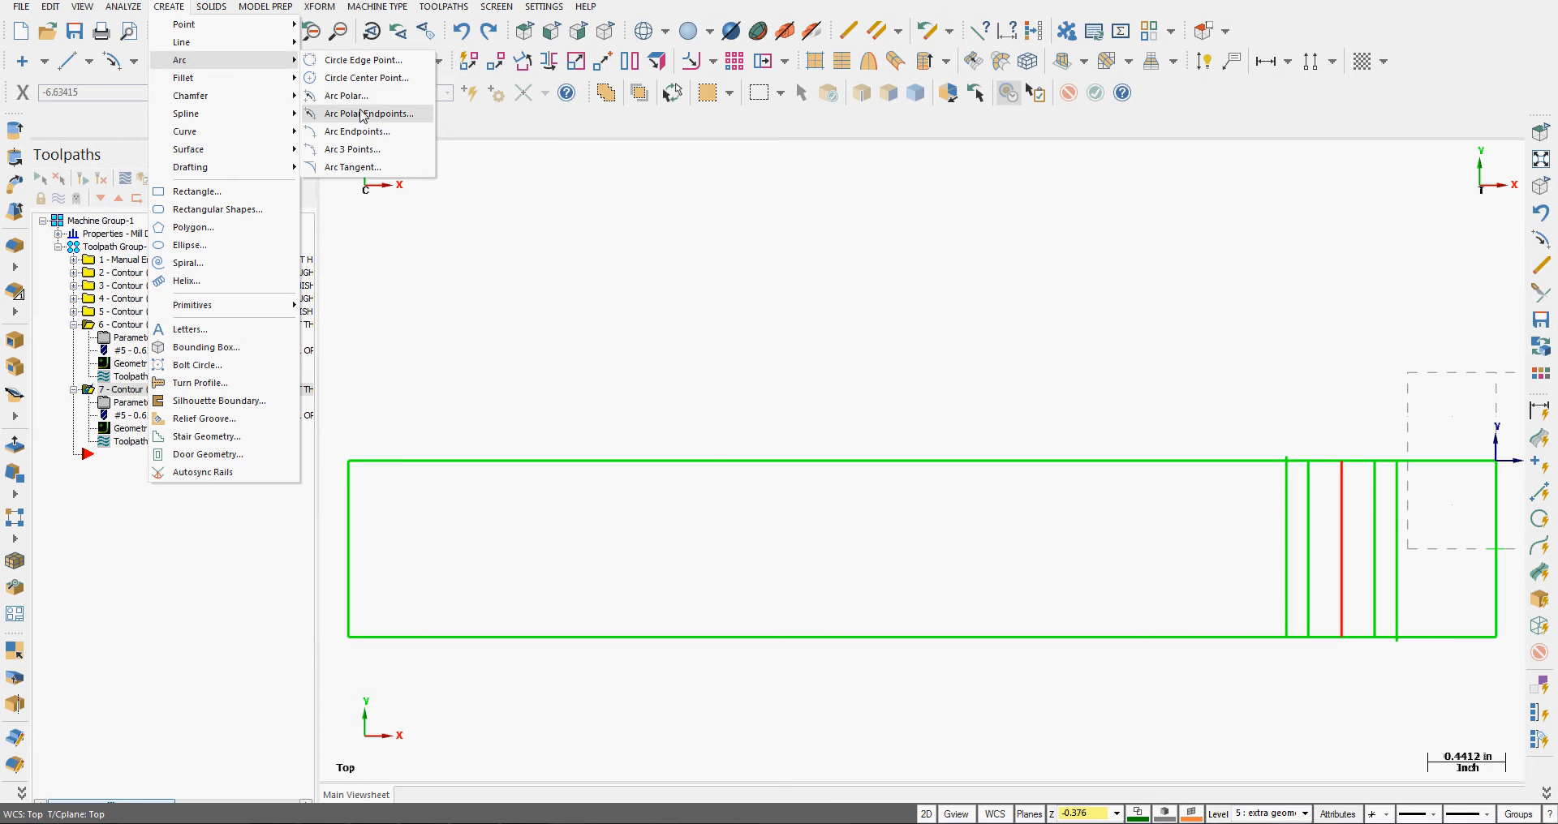
- Draw a radius 1.0 polar arc, 0 to 90 degrees, at the upper slot endpoint
{"action": "left_click", "coordinate": [365, 114]}
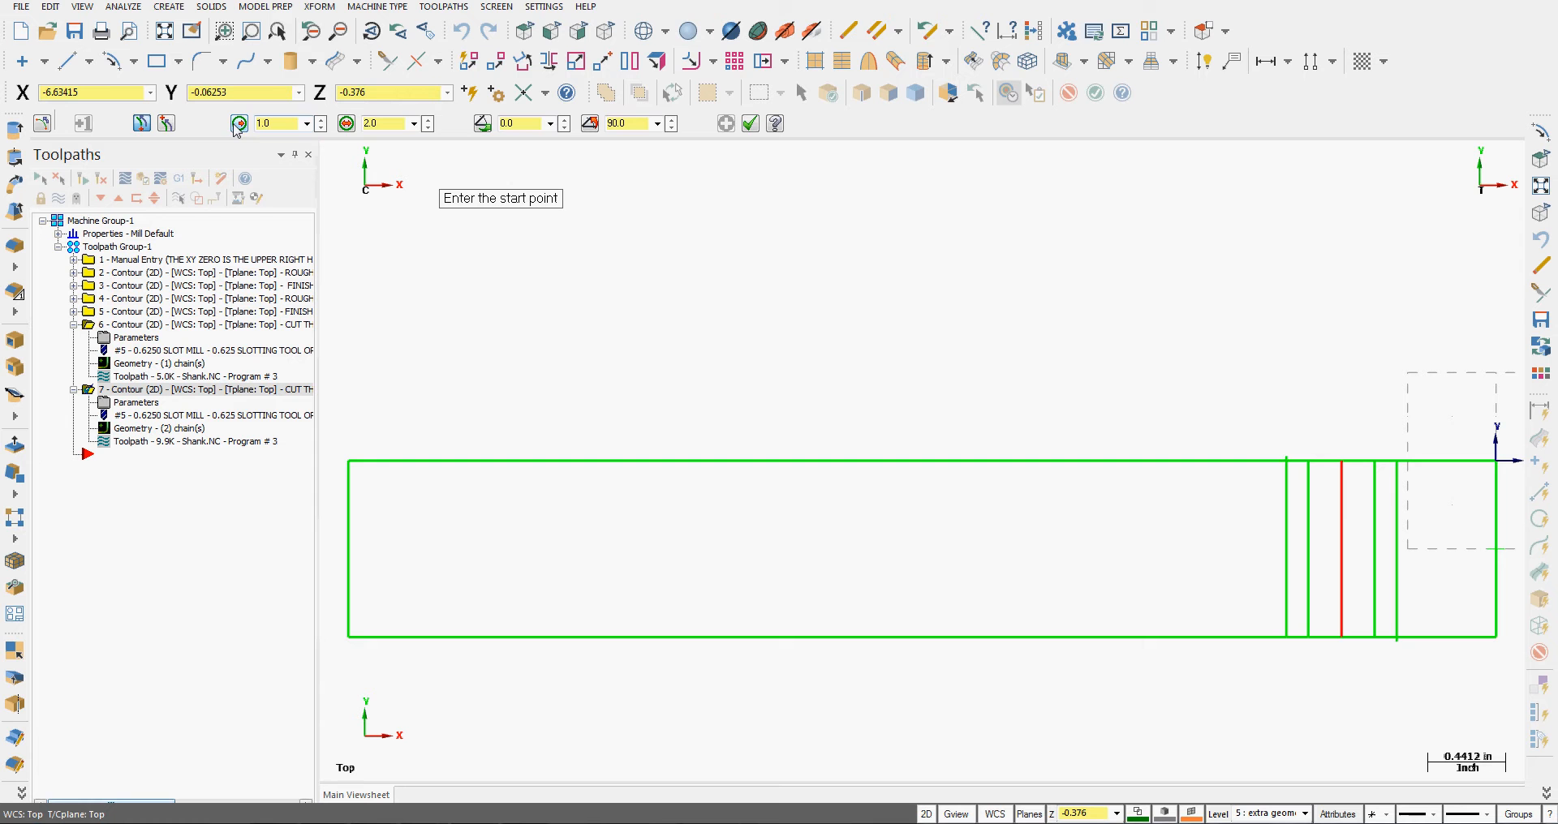
{"action": "mouse_move", "coordinate": [950, 311]}
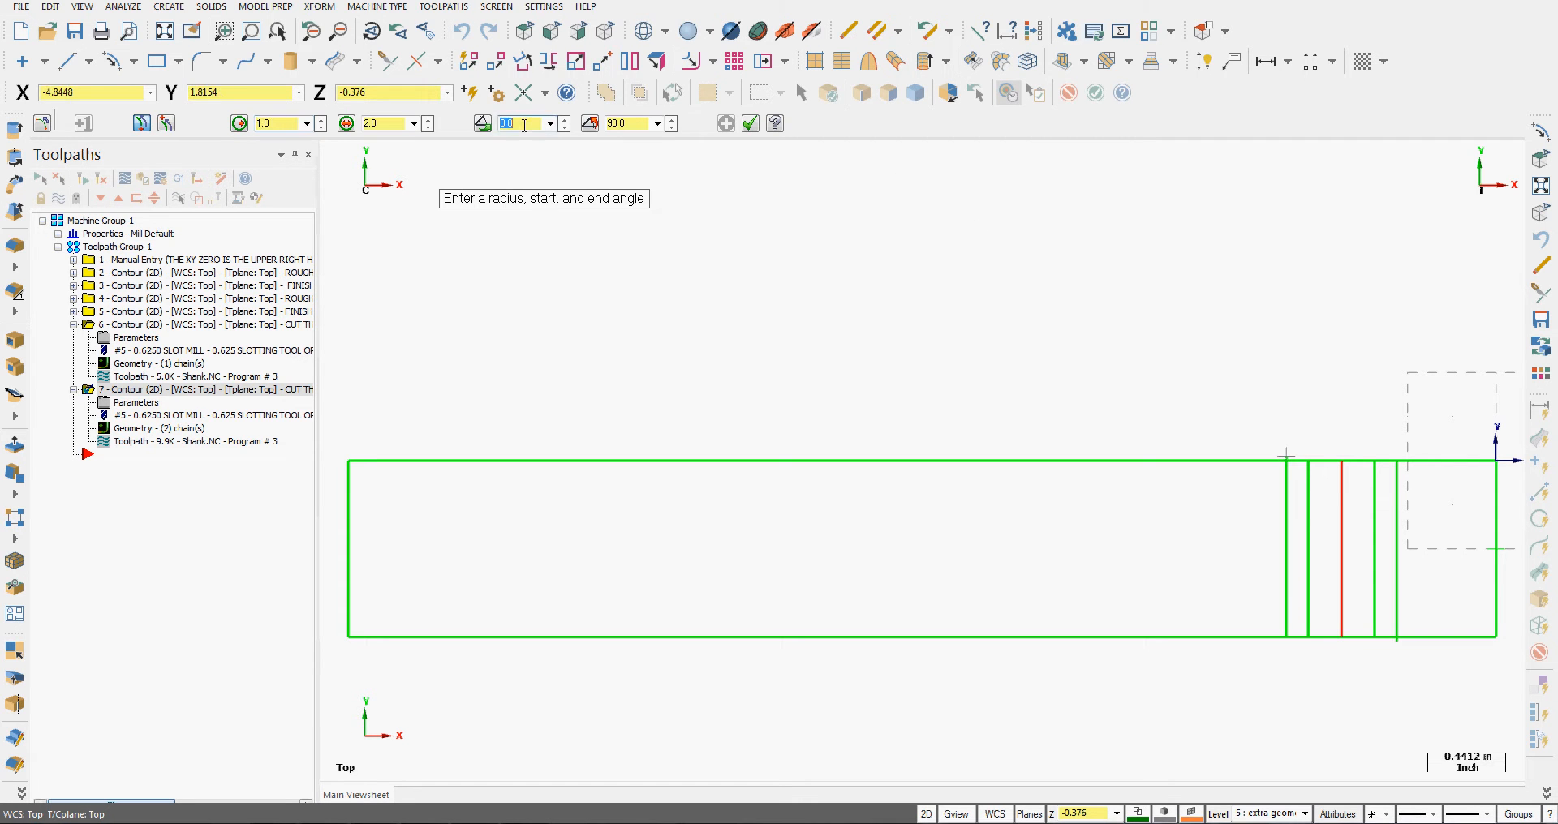
{"action": "left_click", "coordinate": [1286, 454]}
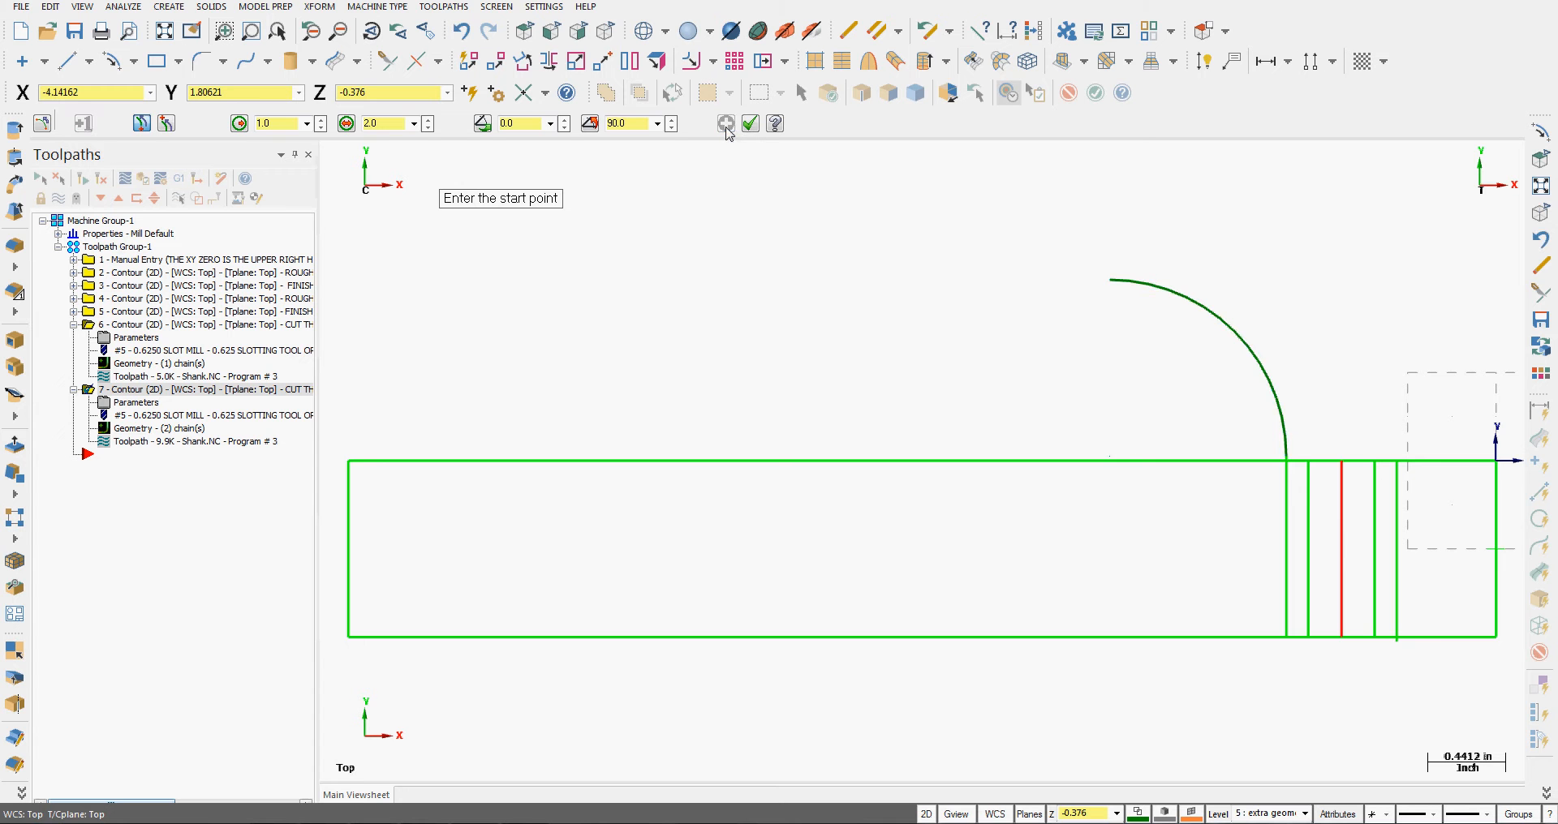
{"action": "mouse_move", "coordinate": [1209, 641]}
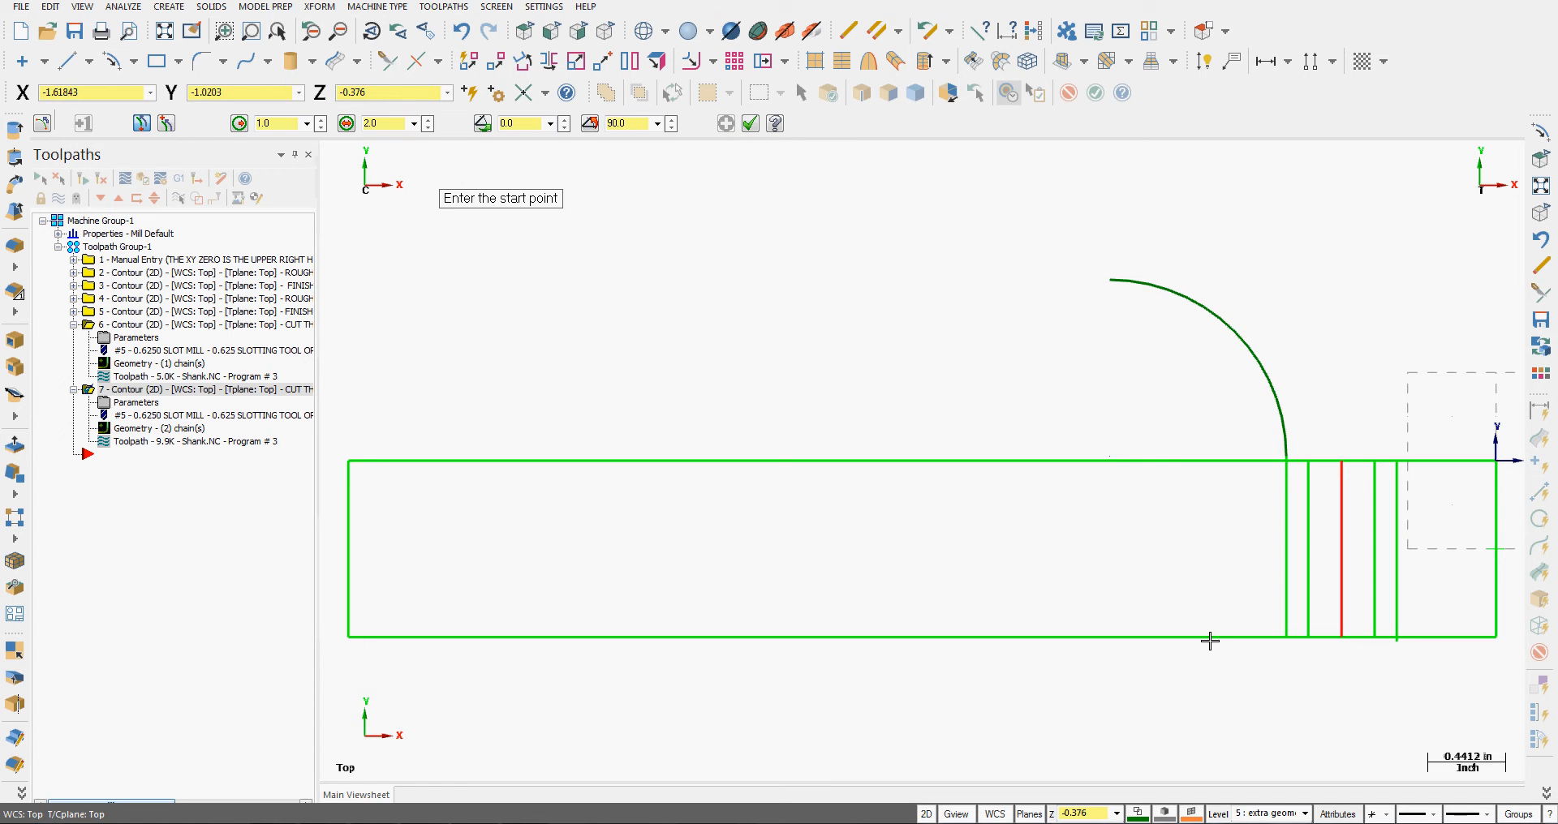
{"action": "mouse_move", "coordinate": [1374, 680]}
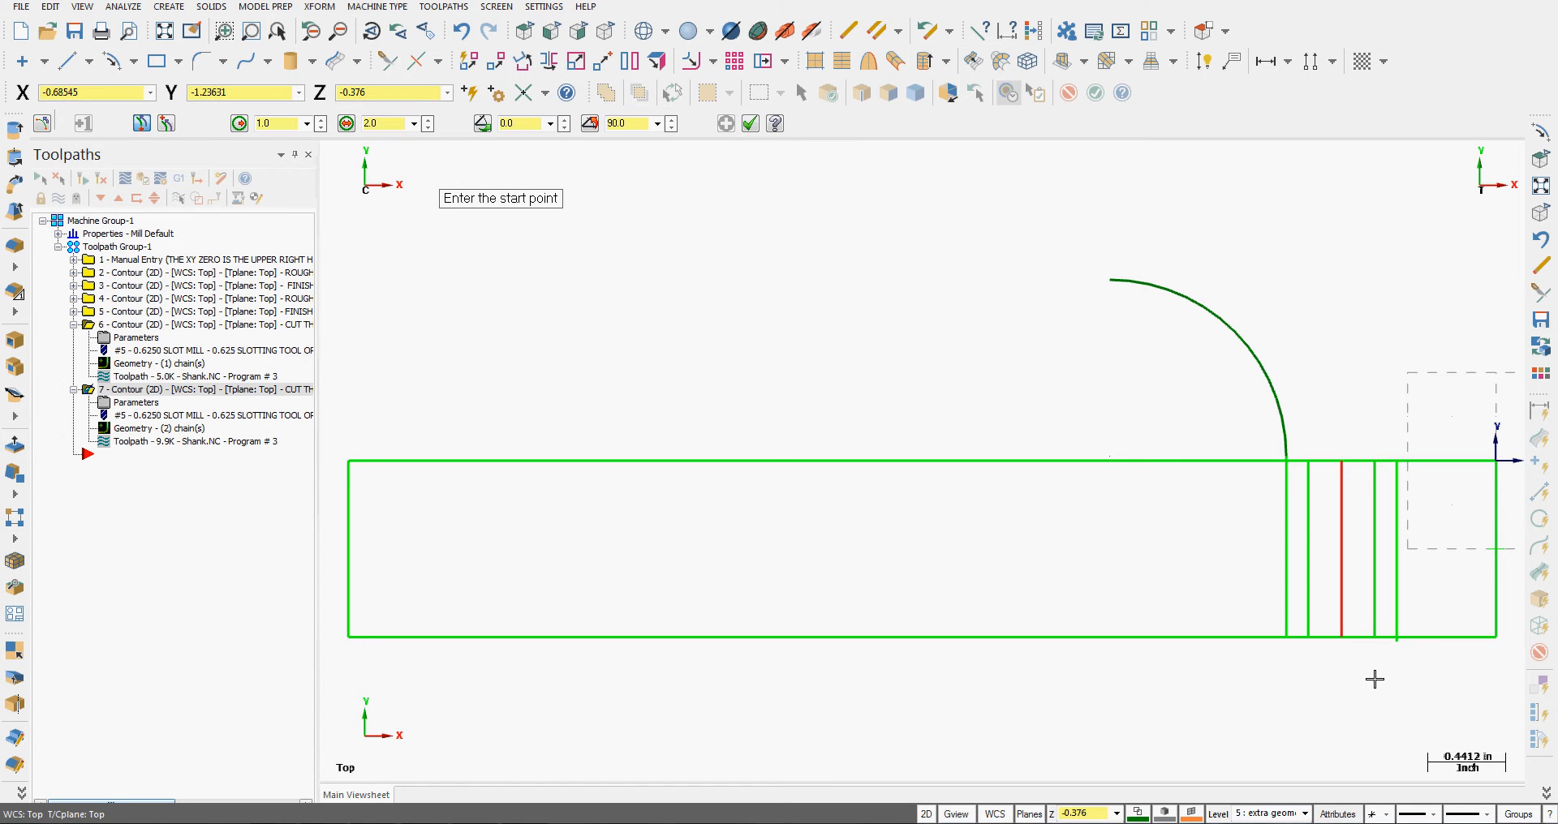
{"action": "mouse_move", "coordinate": [1387, 685]}
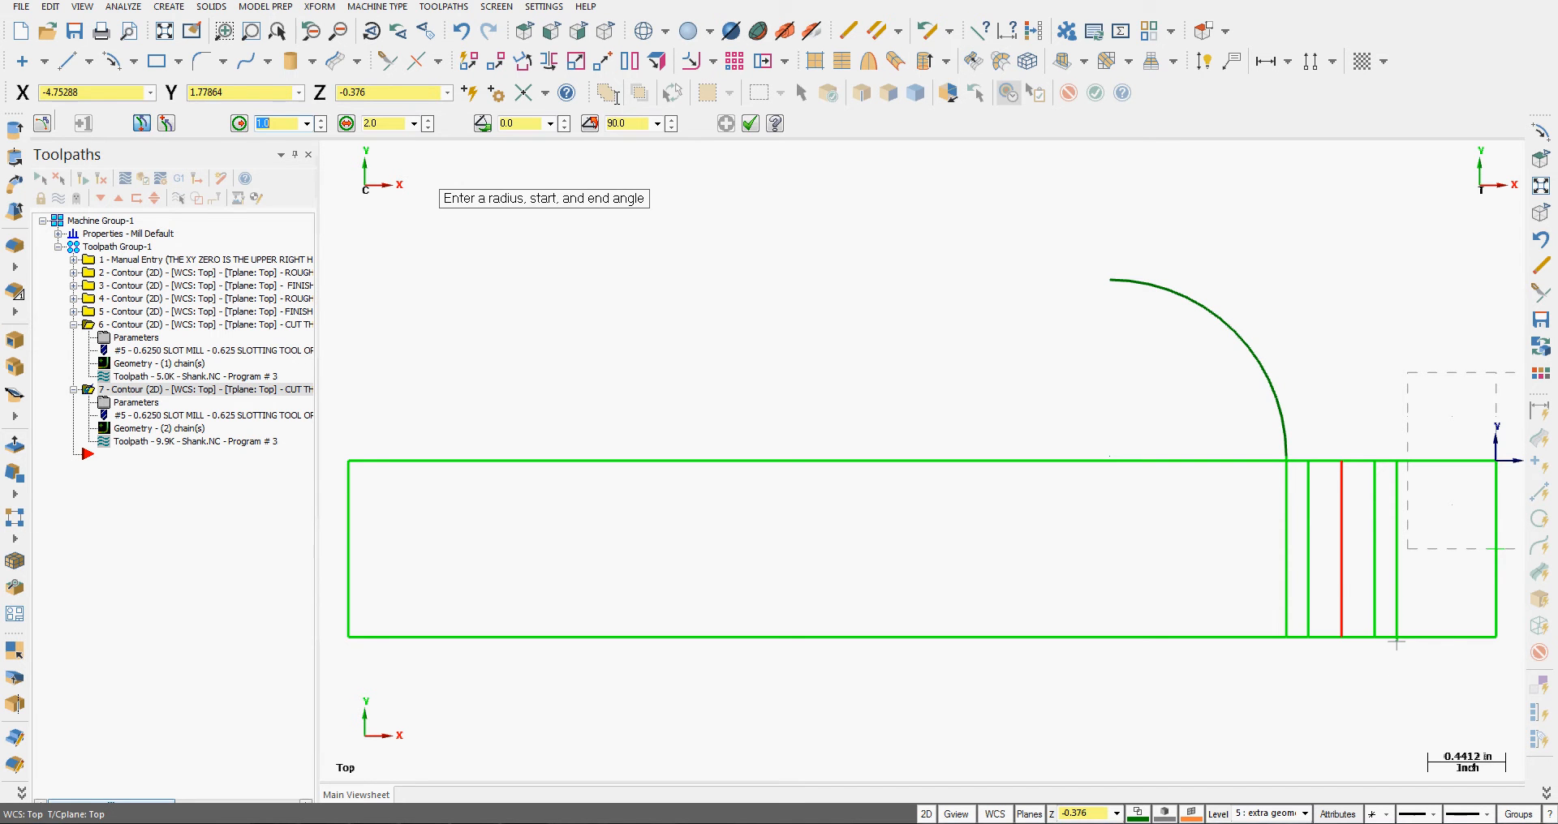
{"action": "mouse_move", "coordinate": [1488, 653]}
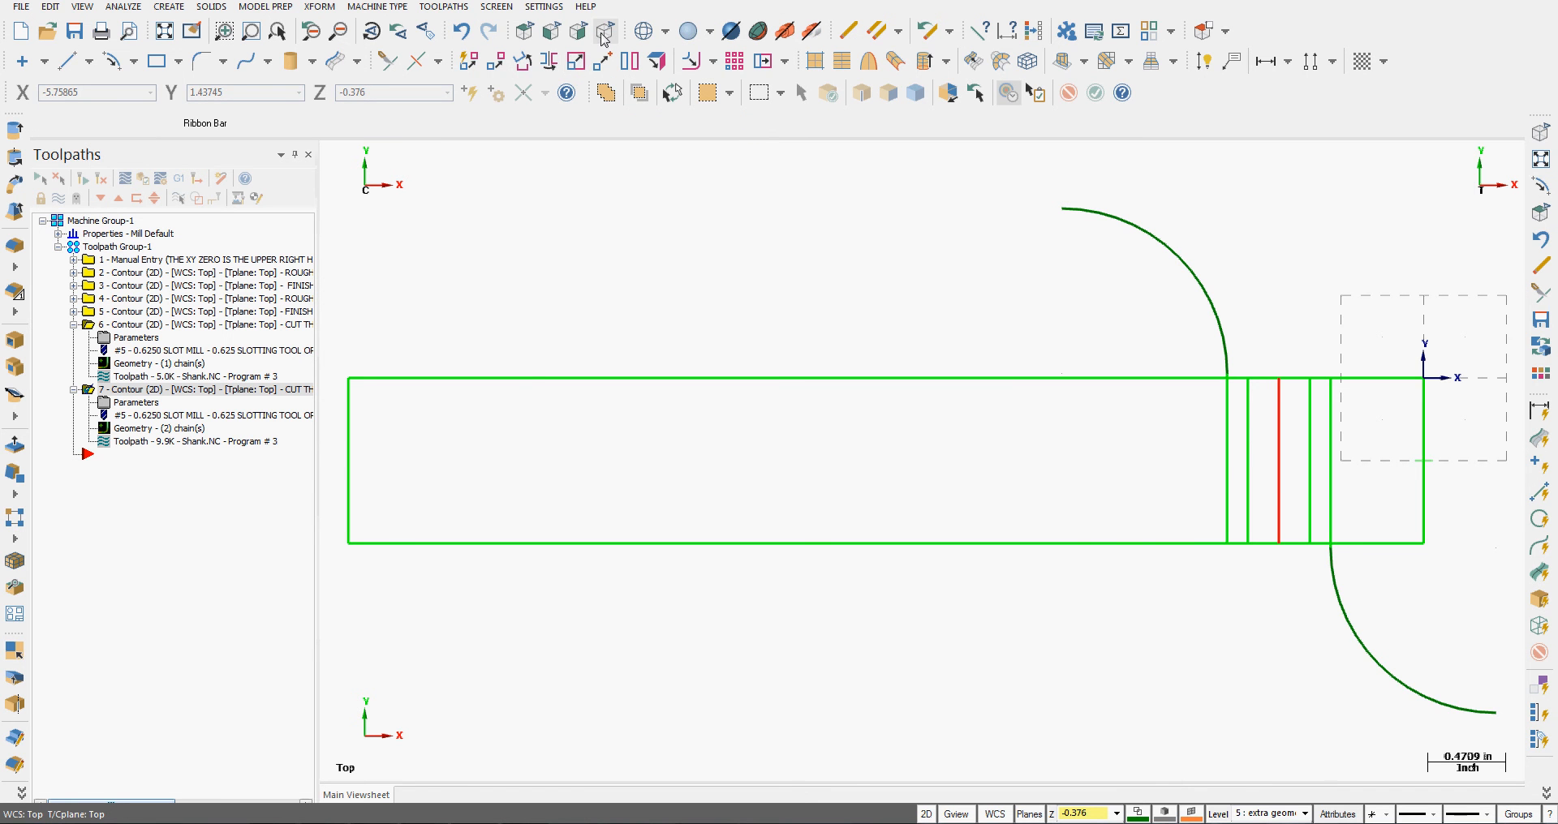
- Review both new arcs on the shank part in the Isometric view
{"action": "left_click", "coordinate": [605, 31]}
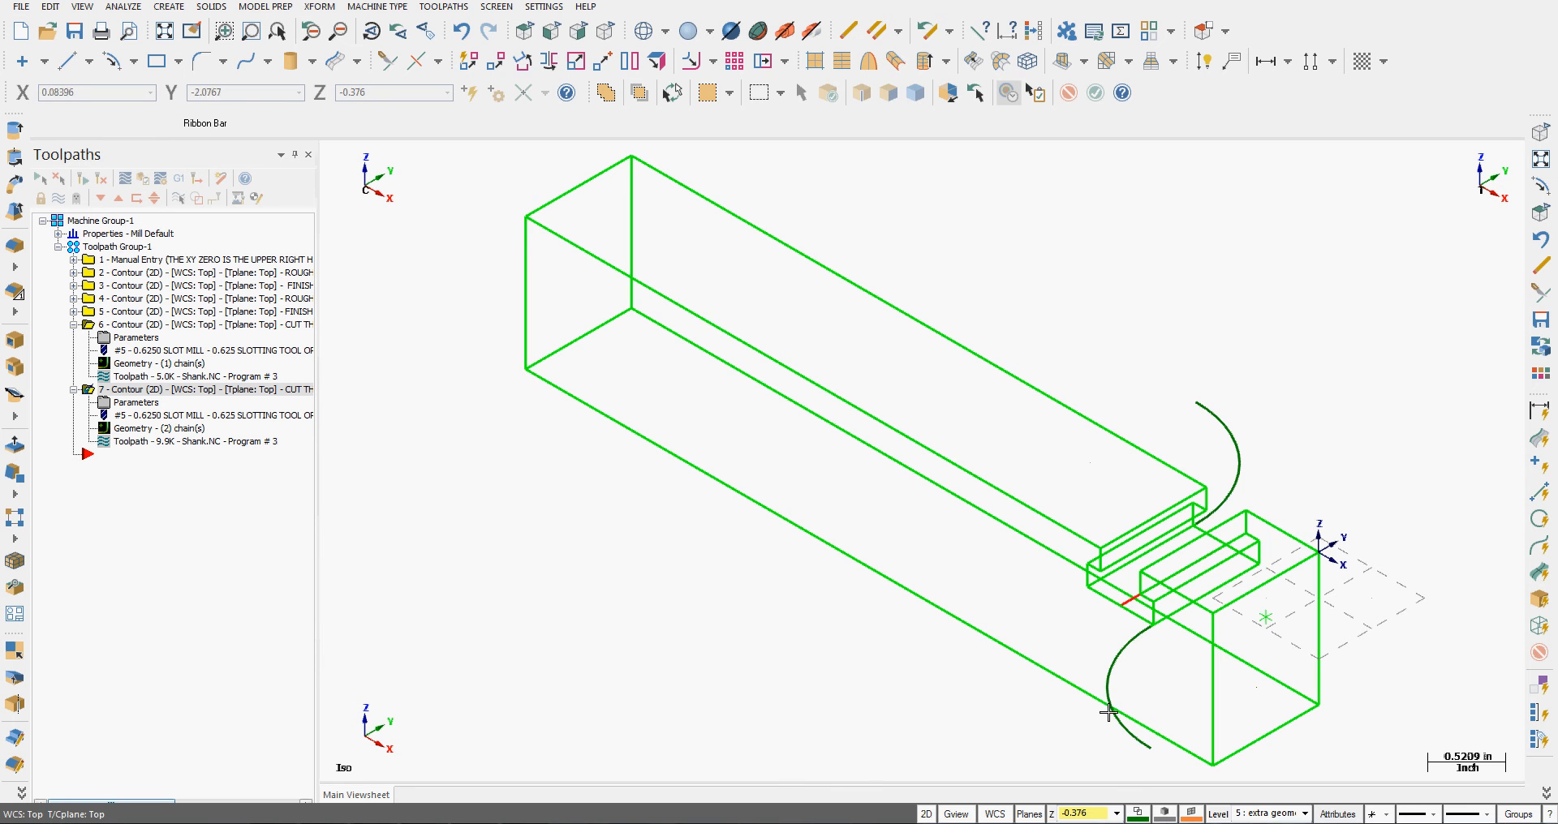
{"action": "mouse_move", "coordinate": [1120, 745]}
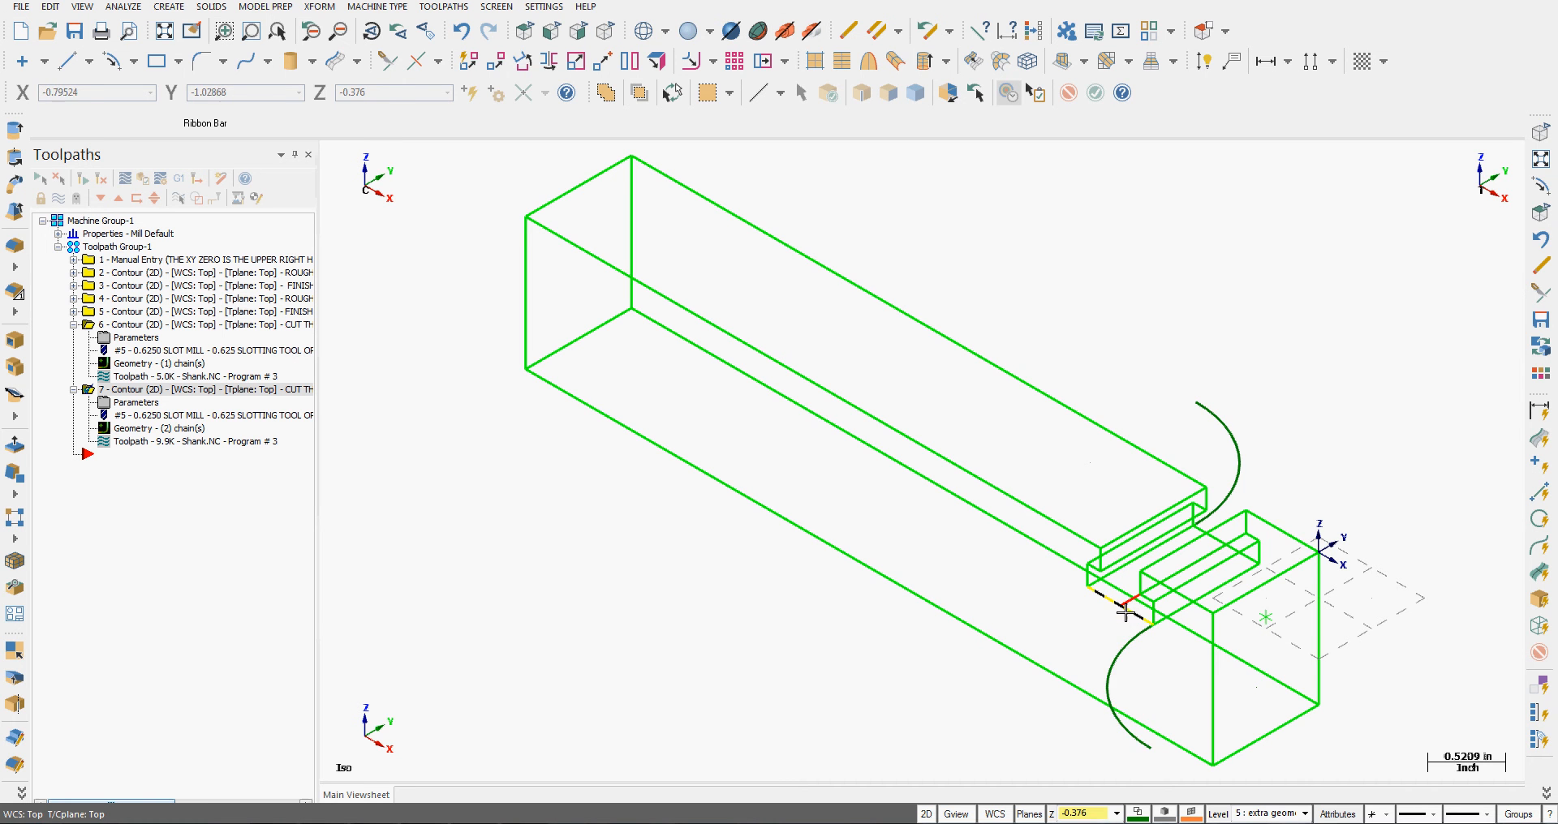
{"action": "mouse_move", "coordinate": [692, 716]}
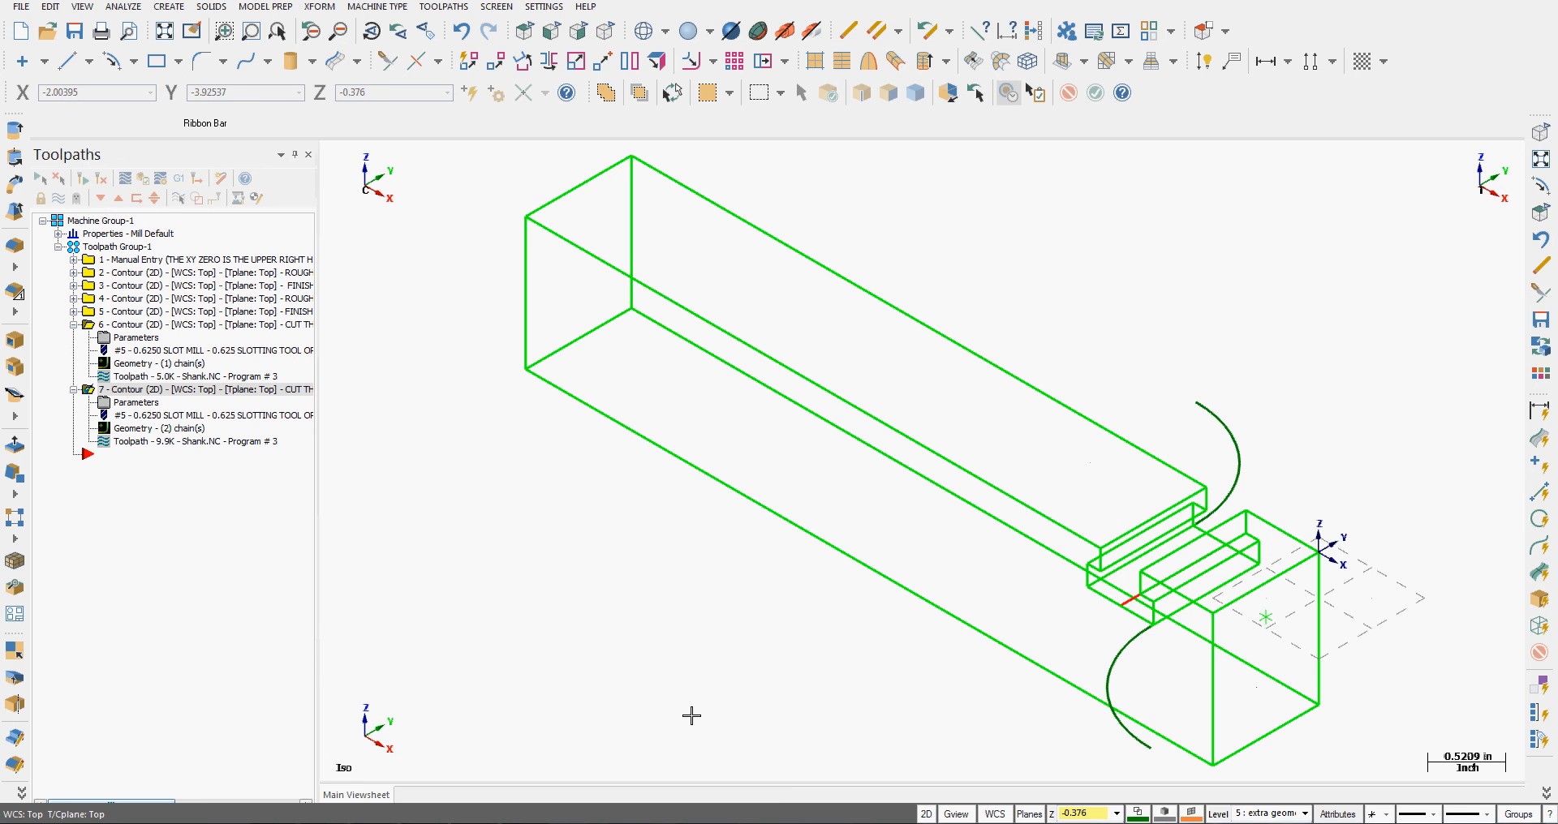